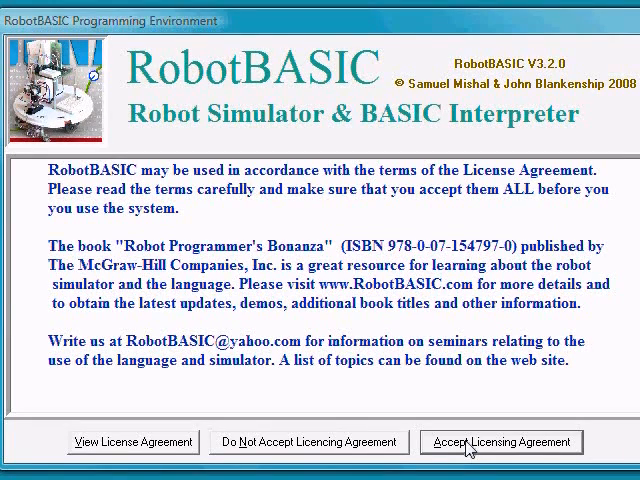
Accept the licensing agreement to reach the editor with a new untitled program
{"action": "left_click", "coordinate": [500, 442]}
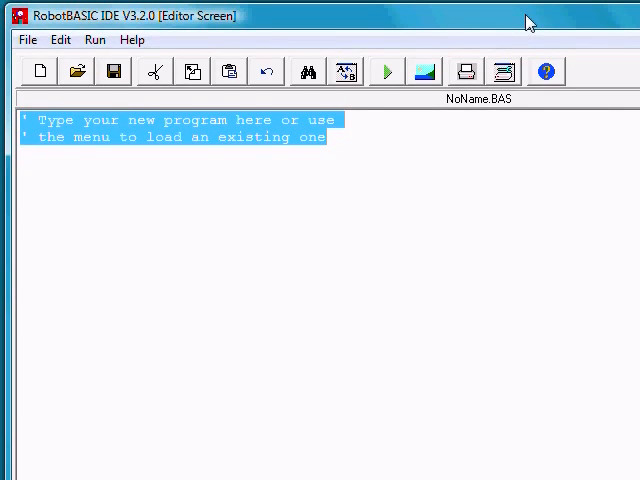
{"action": "mouse_move", "coordinate": [252, 172]}
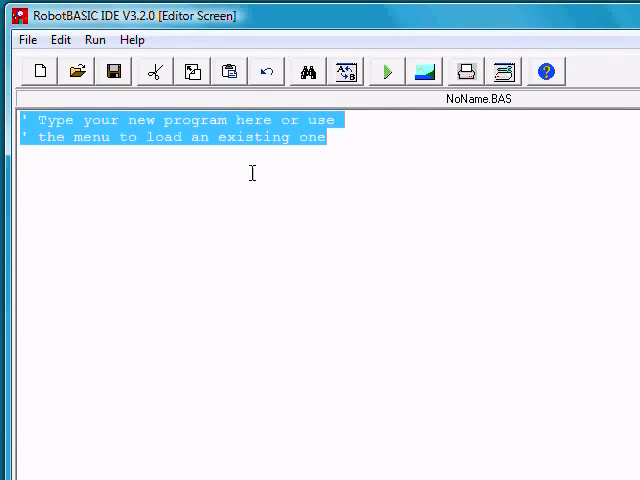
{"action": "mouse_move", "coordinate": [262, 130]}
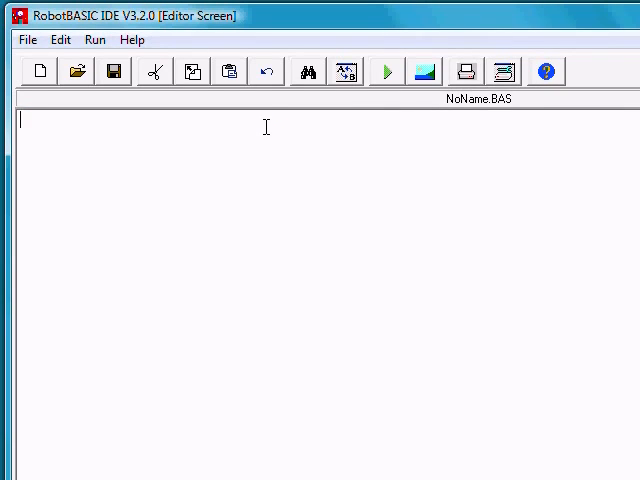
{"action": "mouse_move", "coordinate": [362, 104]}
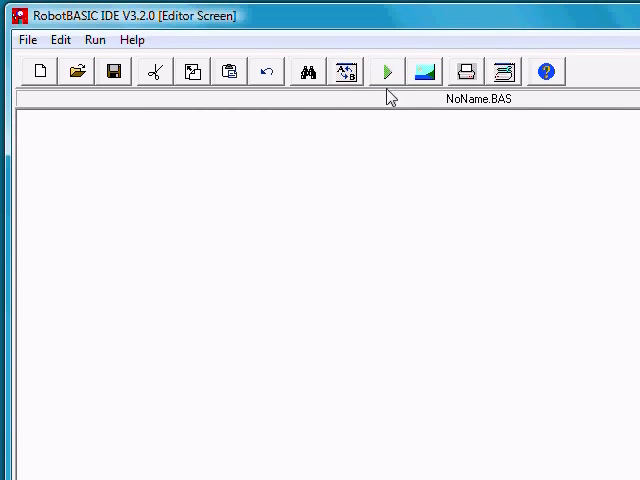
{"action": "mouse_move", "coordinate": [386, 90]}
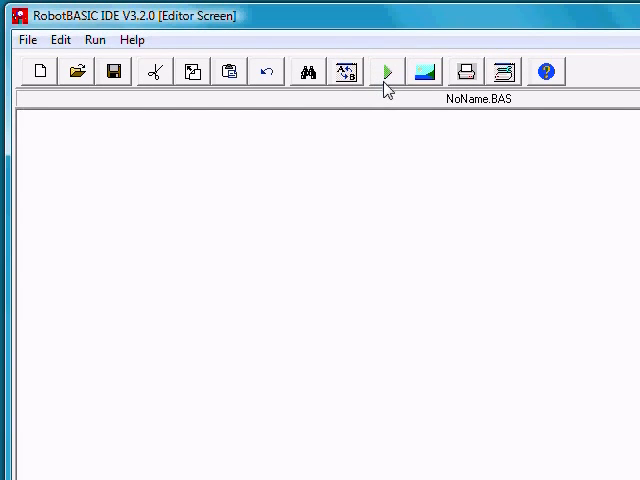
{"action": "mouse_move", "coordinate": [386, 72]}
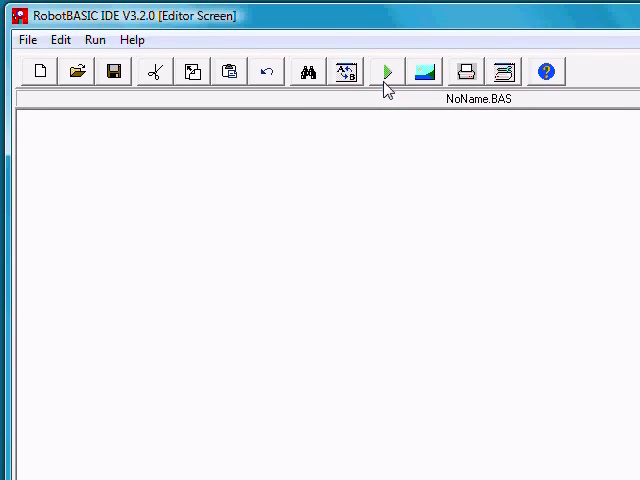
{"action": "mouse_move", "coordinate": [388, 80]}
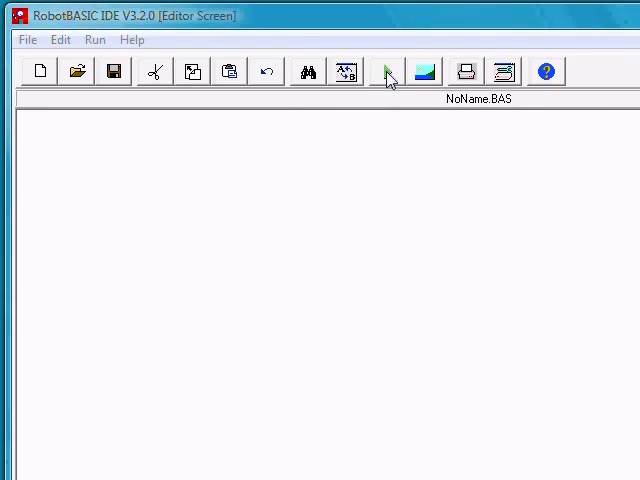
{"action": "left_click", "coordinate": [424, 70]}
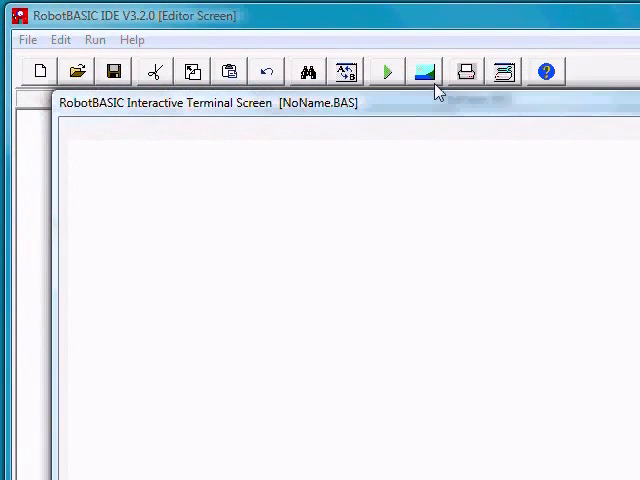
{"action": "left_click", "coordinate": [424, 70]}
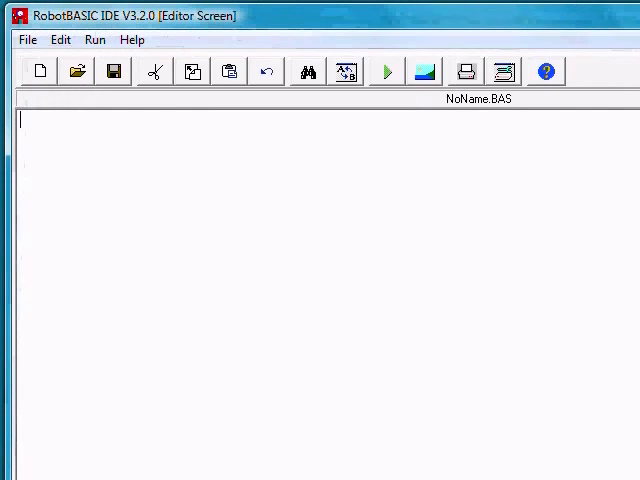
{"action": "mouse_move", "coordinate": [406, 194]}
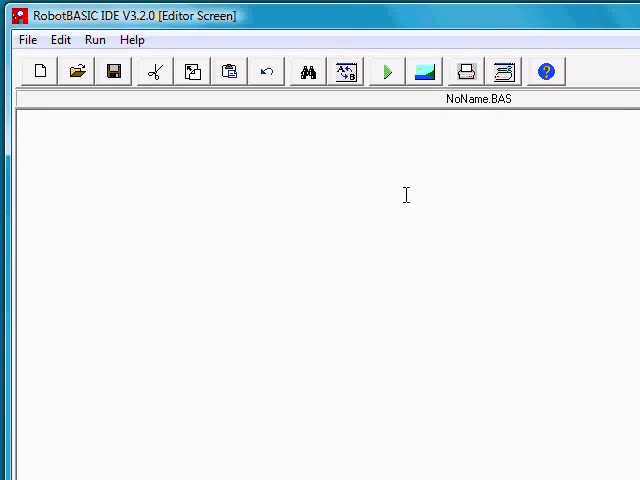
{"action": "mouse_move", "coordinate": [44, 144]}
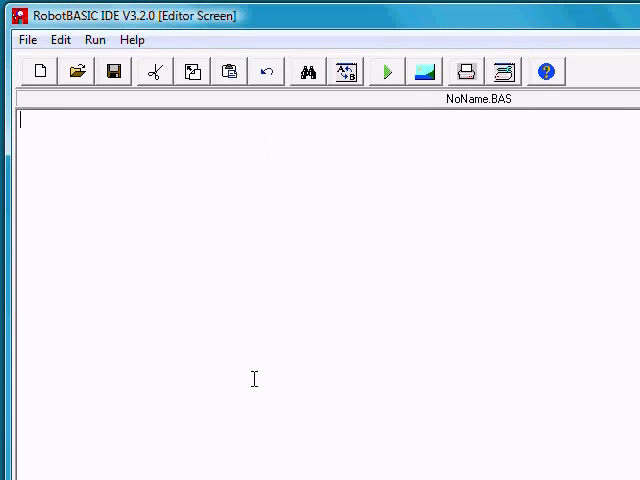
{"action": "mouse_move", "coordinate": [284, 264]}
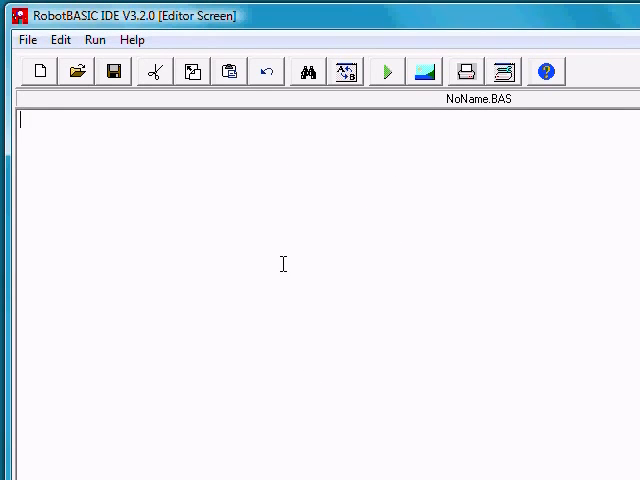
{"action": "mouse_move", "coordinate": [18, 138]}
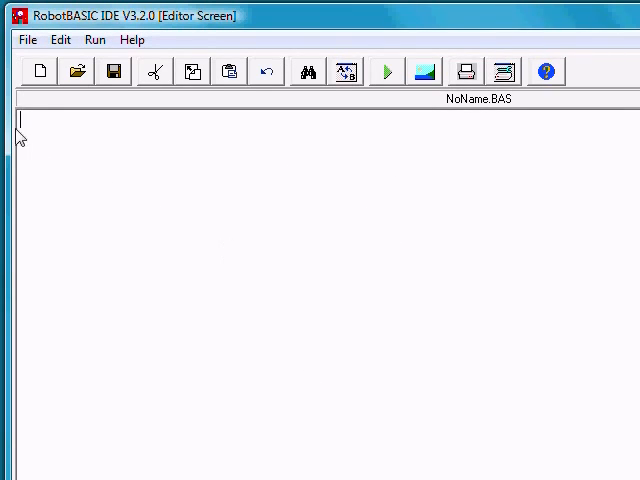
{"action": "mouse_move", "coordinate": [504, 162]}
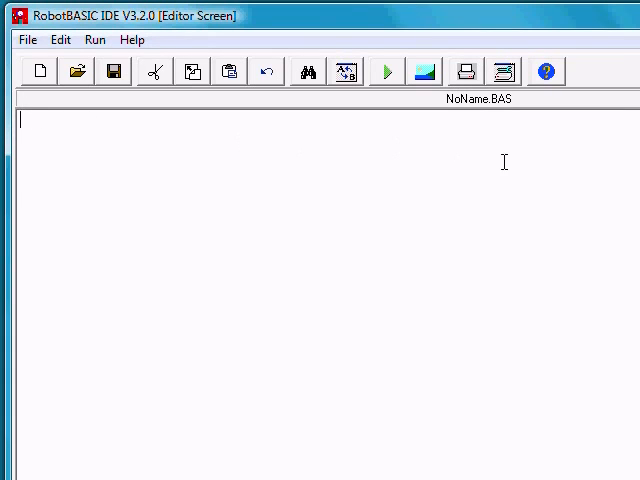
{"action": "mouse_move", "coordinate": [508, 460]}
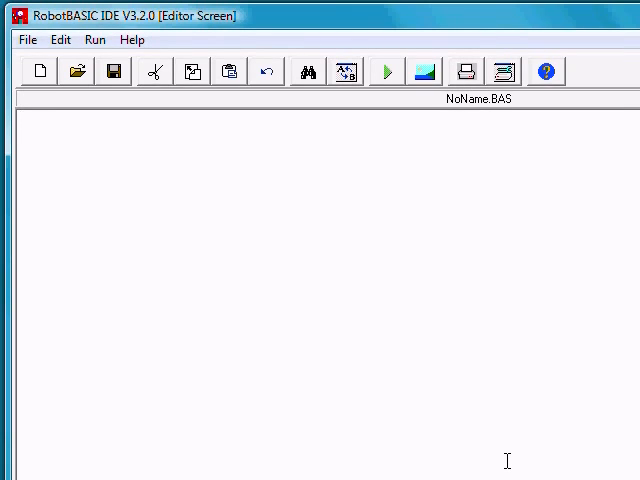
{"action": "mouse_move", "coordinate": [250, 176]}
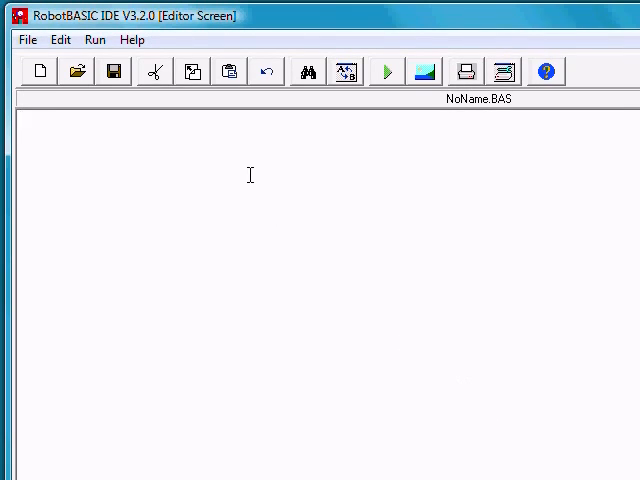
{"action": "mouse_move", "coordinate": [24, 118]}
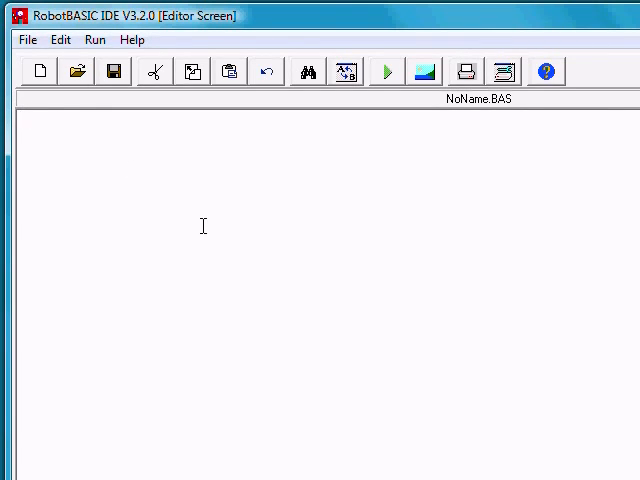
{"action": "mouse_move", "coordinate": [528, 416]}
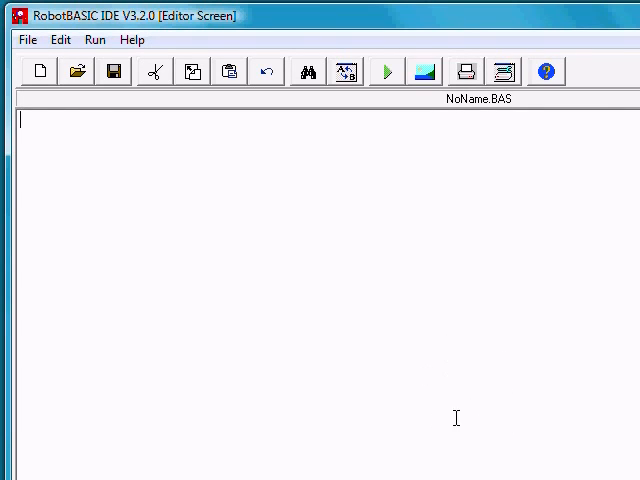
{"action": "mouse_move", "coordinate": [496, 408]}
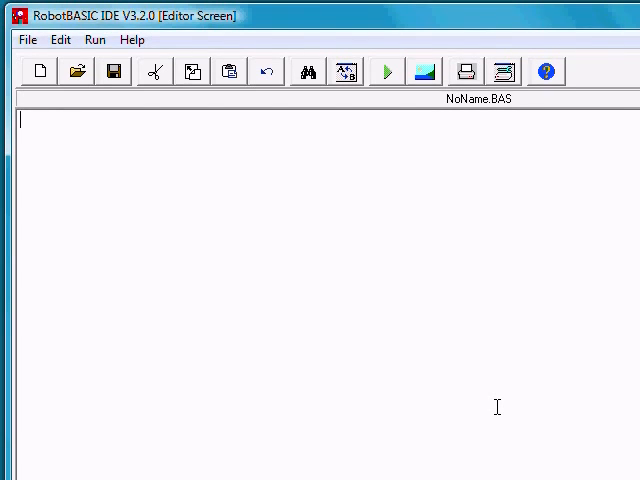
{"action": "mouse_move", "coordinate": [460, 118]}
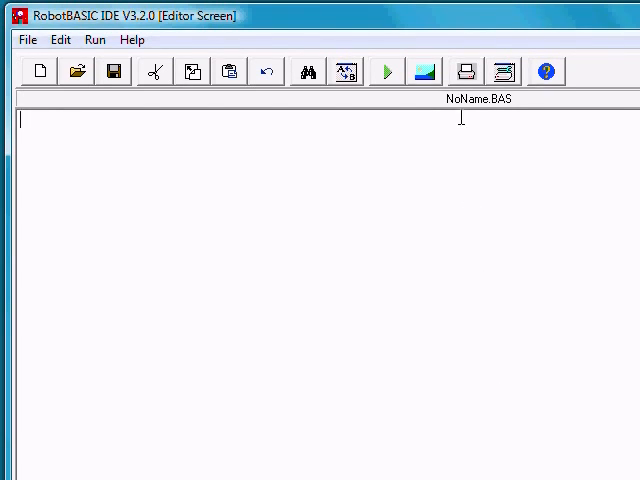
{"action": "mouse_move", "coordinate": [476, 332]}
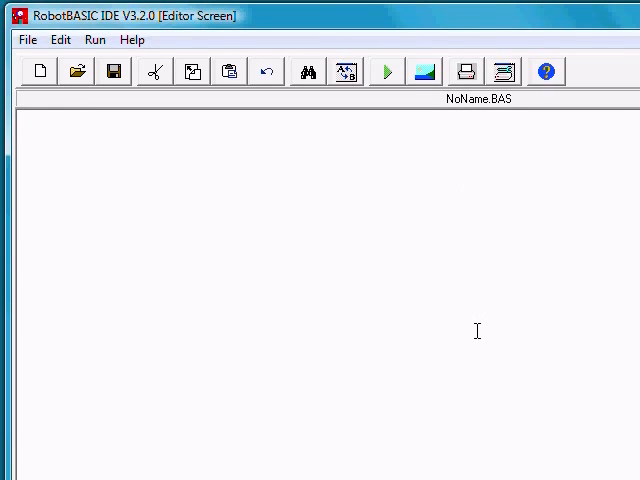
{"action": "mouse_move", "coordinate": [360, 96]}
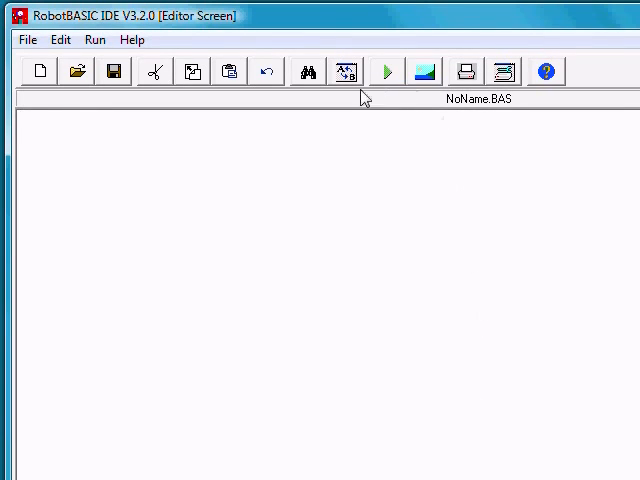
{"action": "mouse_move", "coordinate": [224, 126]}
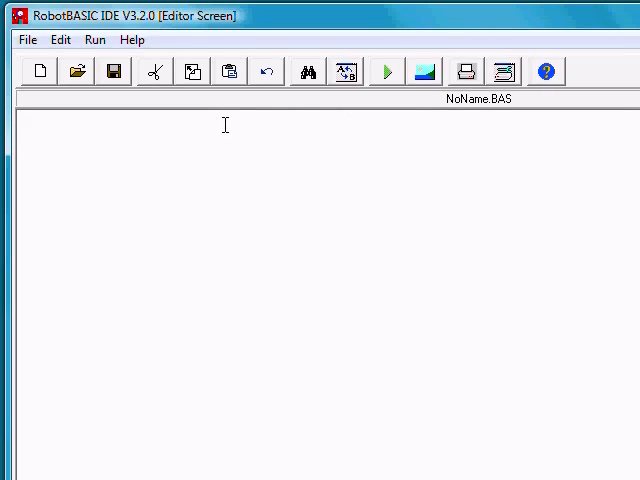
Write the statement 'Line 0,0,600,300' as the program's first line
{"action": "type", "text": "Line"}
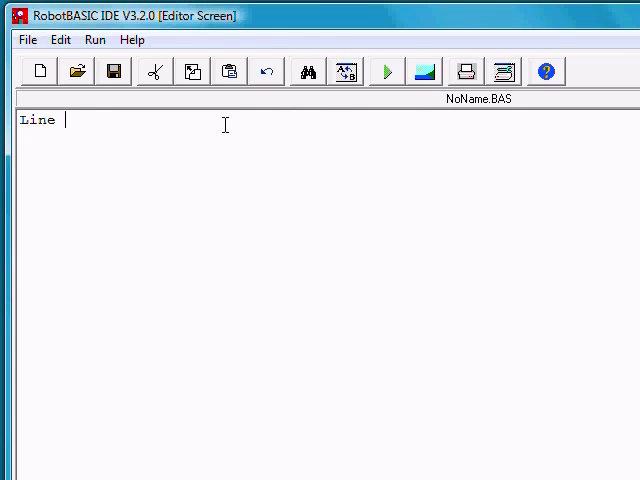
{"action": "type", "text": "0,0"}
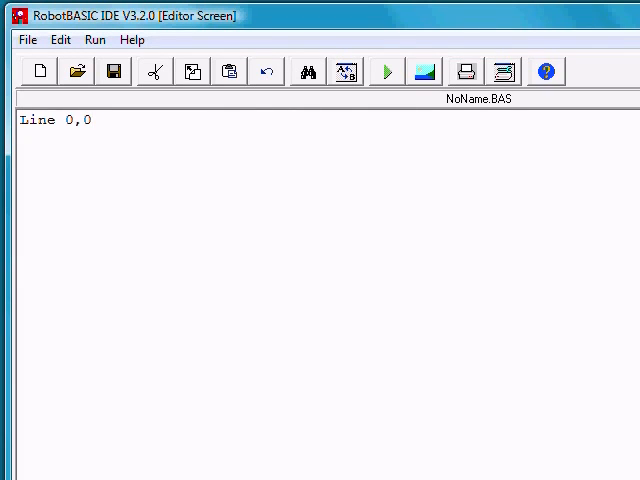
{"action": "type", "text": ","}
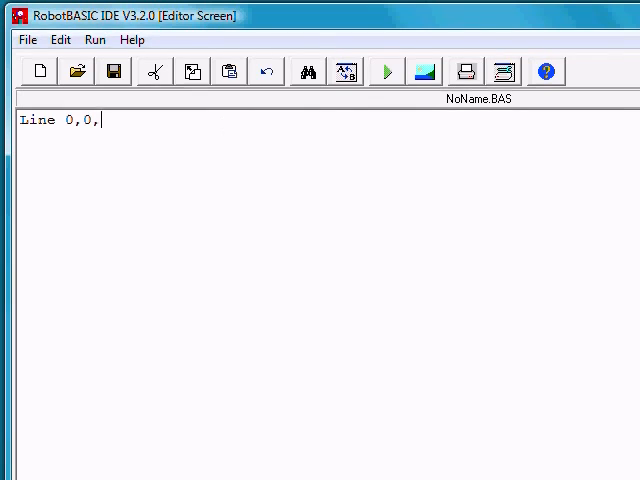
{"action": "type", "text": "600,"}
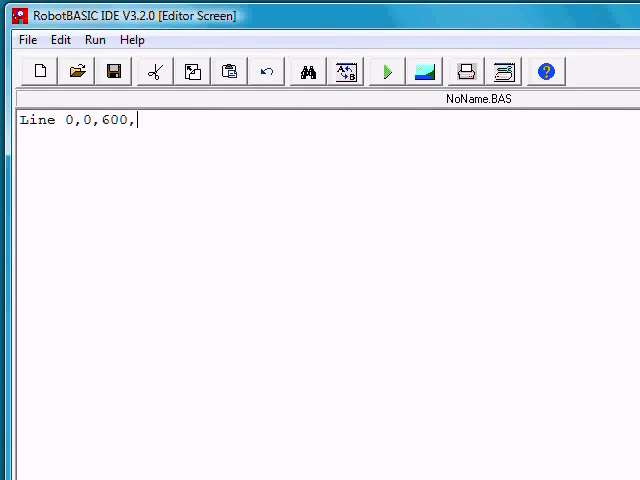
{"action": "type", "text": "300"}
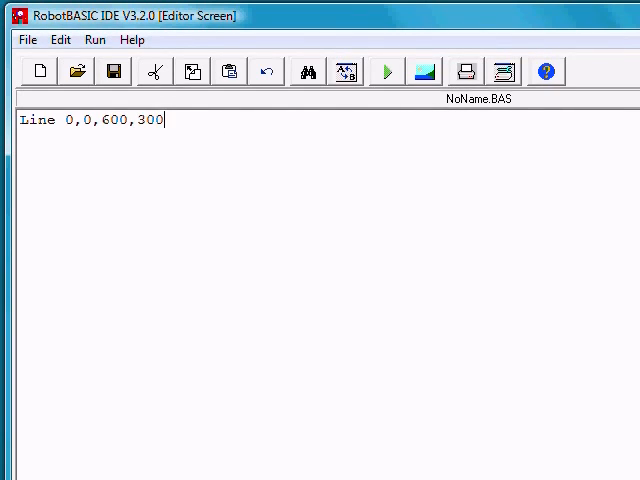
{"action": "mouse_move", "coordinate": [386, 72]}
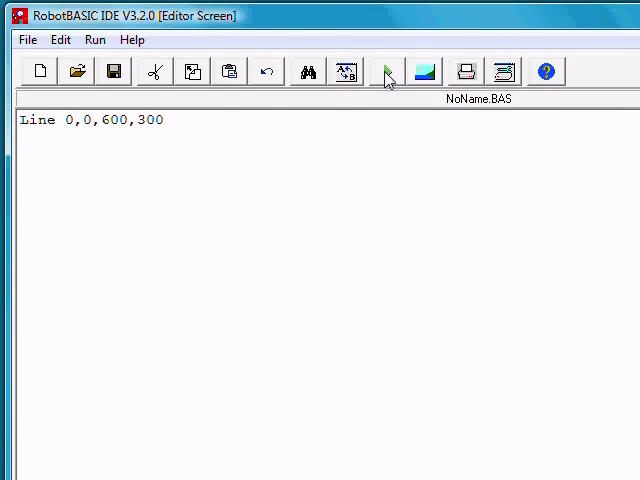
Run the one-line program so the diagonal line appears on the terminal screen
{"action": "left_click", "coordinate": [388, 72]}
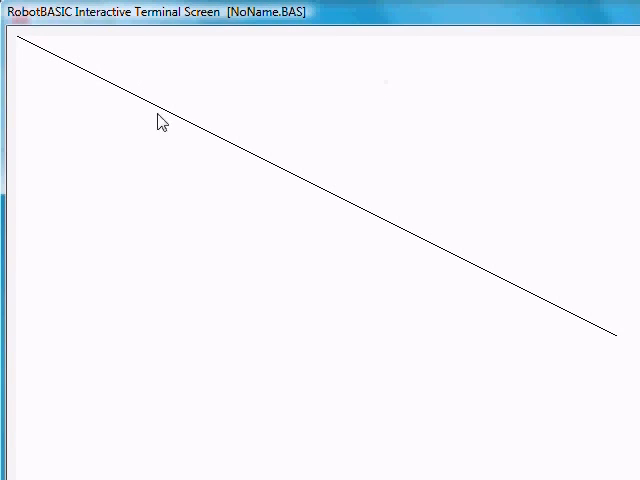
{"action": "mouse_move", "coordinate": [468, 270]}
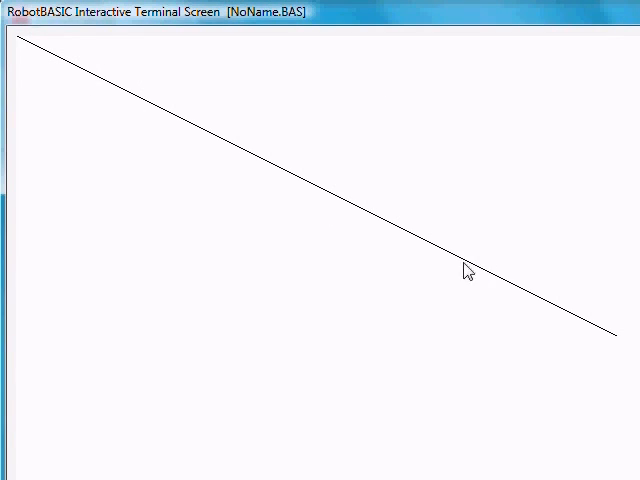
{"action": "mouse_move", "coordinate": [468, 258]}
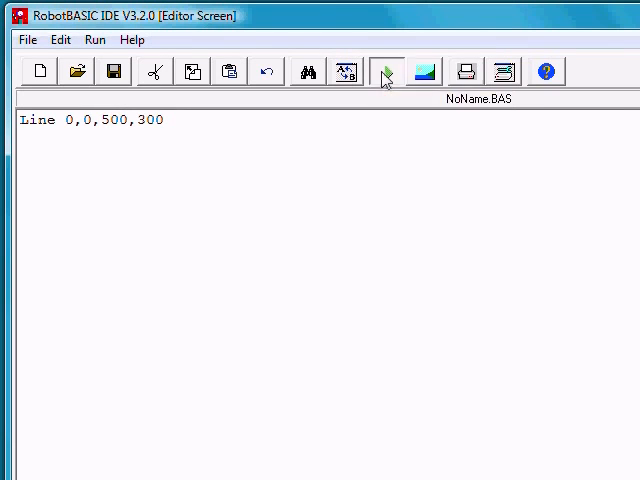
{"action": "left_click", "coordinate": [384, 72]}
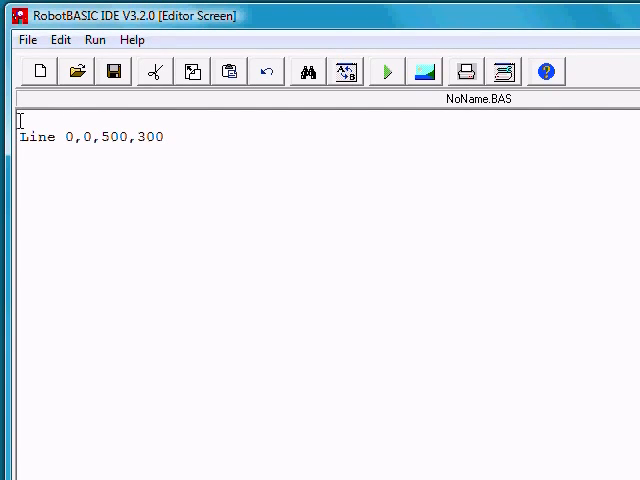
Add 'LineWidth 10' above the Line command and run to see the thicker diagonal
{"action": "type", "text": "Line"}
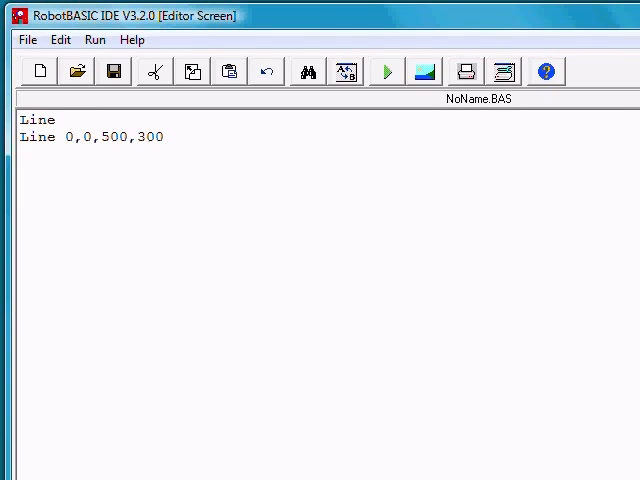
{"action": "type", "text": "w"}
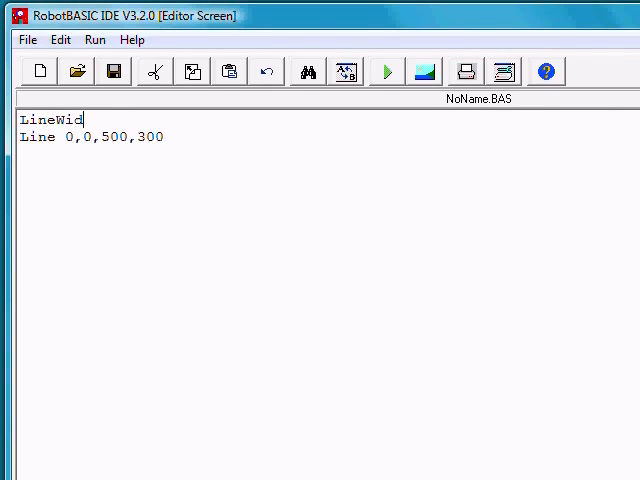
{"action": "type", "text": "th"}
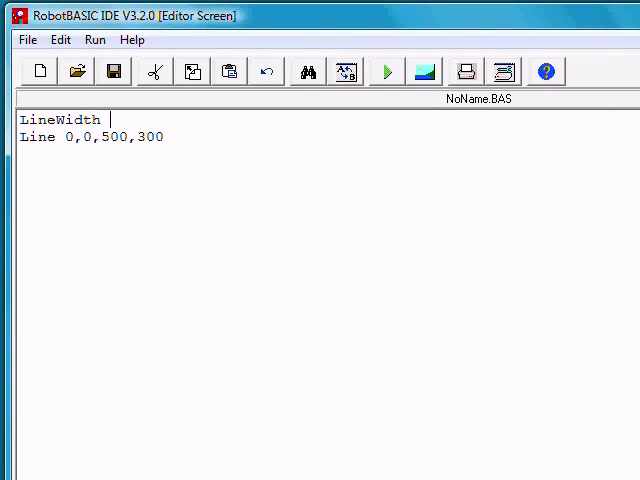
{"action": "type", "text": "1"}
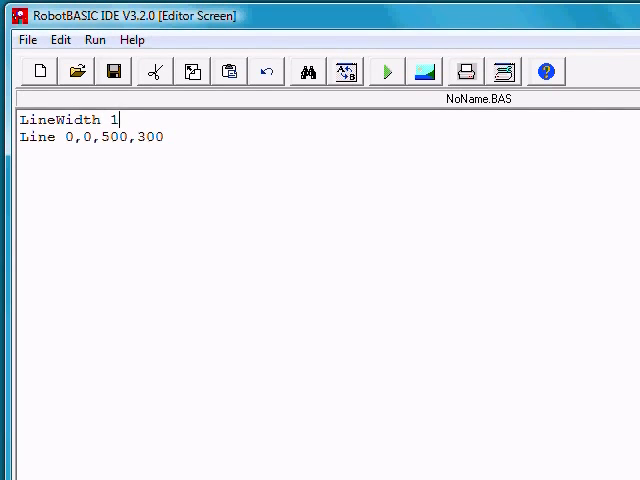
{"action": "type", "text": "0"}
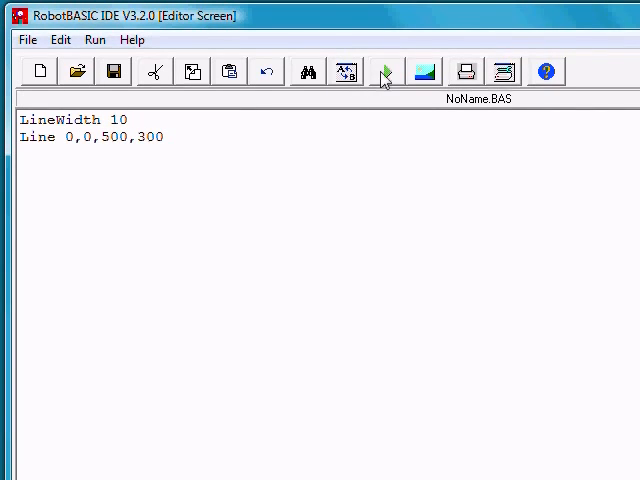
{"action": "left_click", "coordinate": [384, 72]}
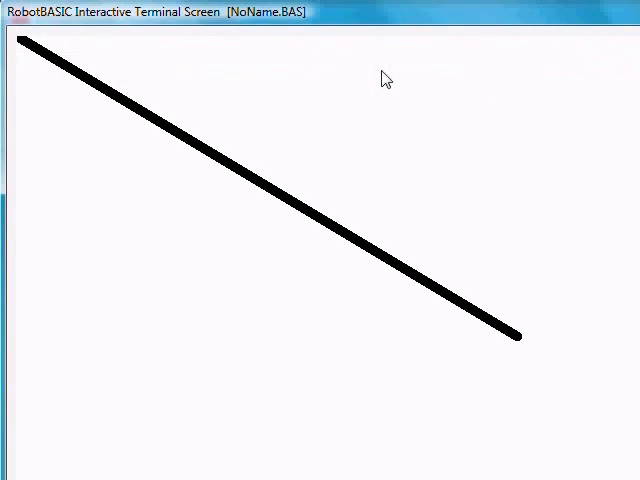
{"action": "mouse_move", "coordinate": [336, 204]}
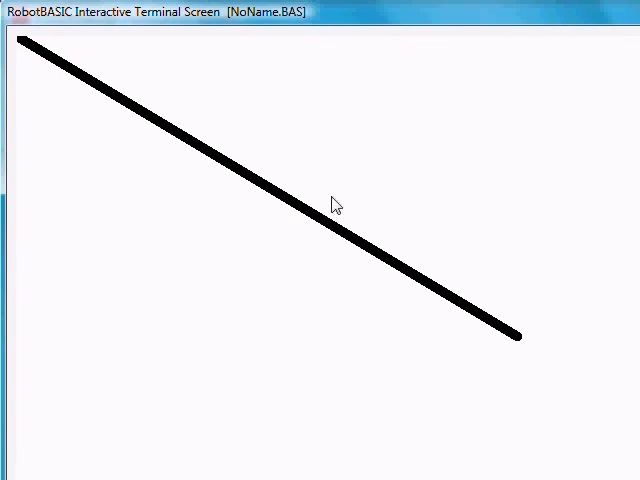
{"action": "mouse_move", "coordinate": [336, 204]}
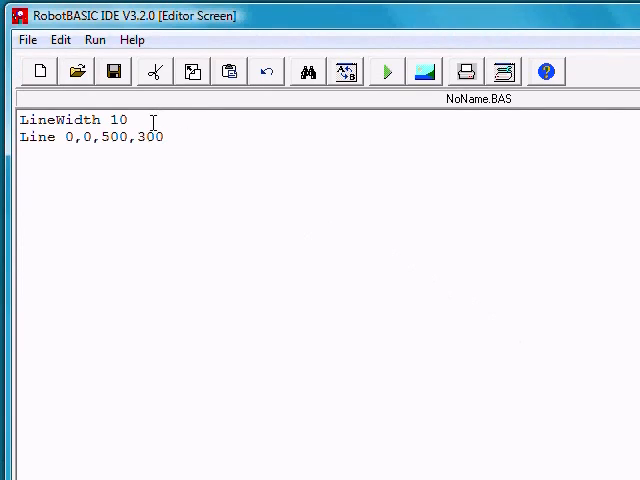
Insert 'SetColor RED' between LineWidth and Line, then run to see the red diagonal
{"action": "type", "text": "s"}
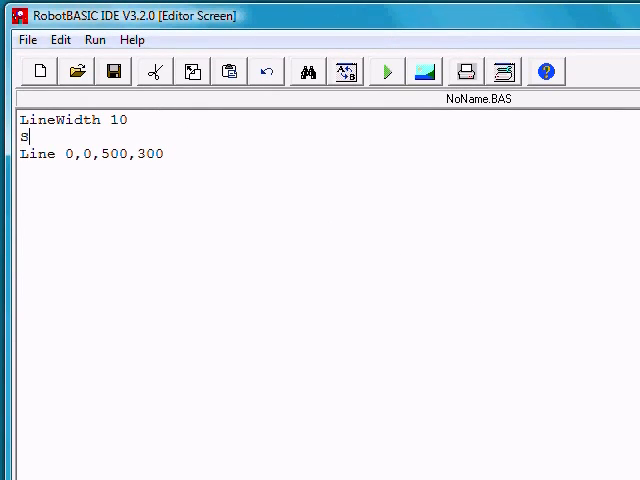
{"action": "type", "text": "etColor"}
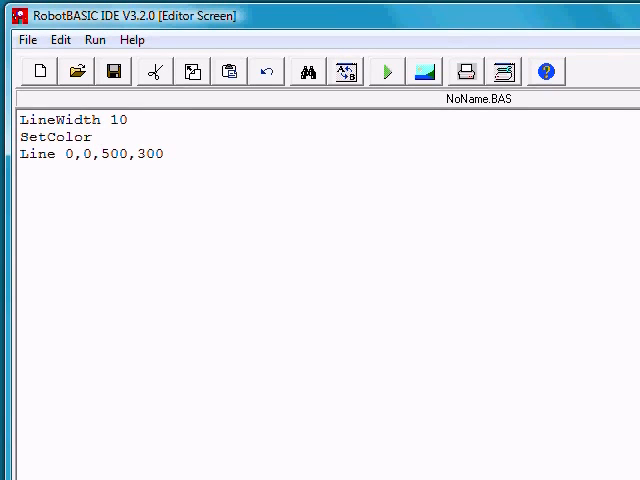
{"action": "type", "text": "R"}
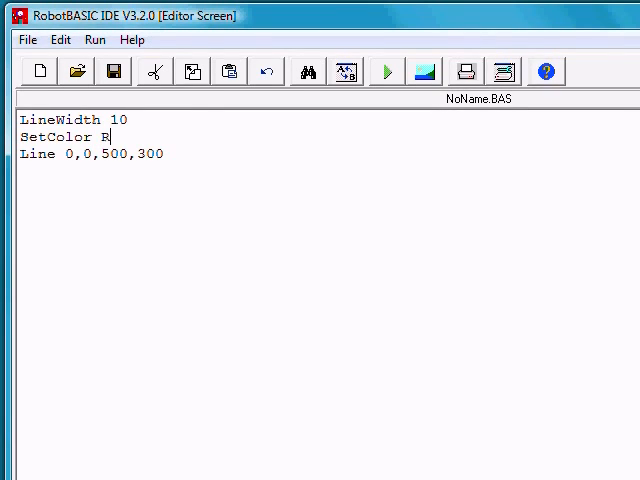
{"action": "type", "text": "ED"}
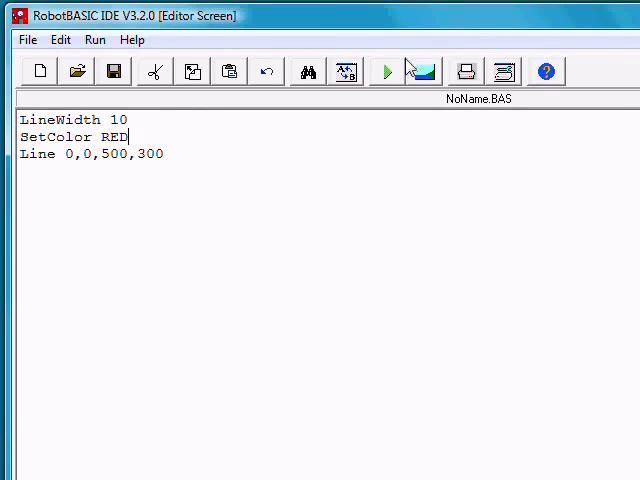
{"action": "mouse_move", "coordinate": [388, 76]}
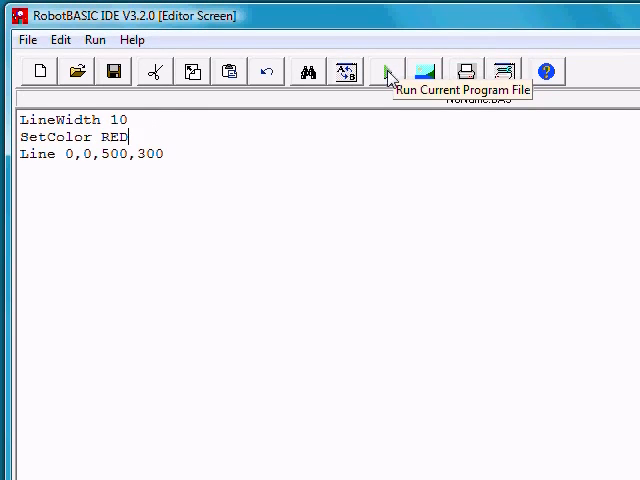
{"action": "left_click", "coordinate": [390, 72]}
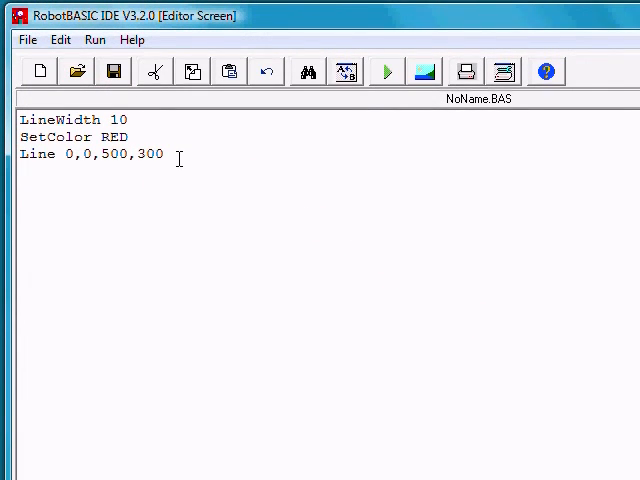
Add a fourth statement 'LineTo 300,300', correcting the mistyped coordinates
{"action": "type", "text": "Line"}
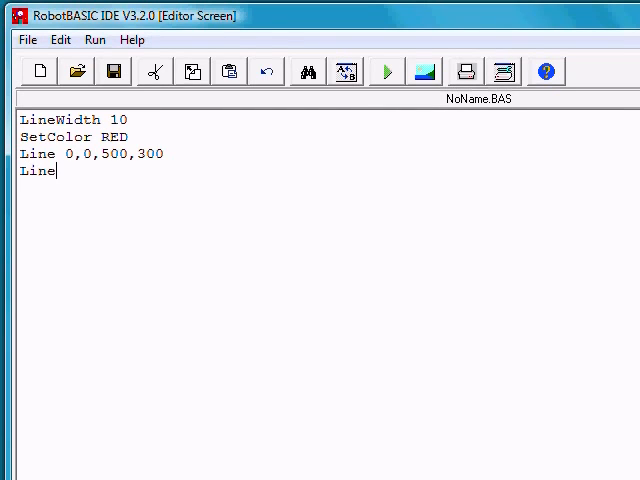
{"action": "type", "text": "To"}
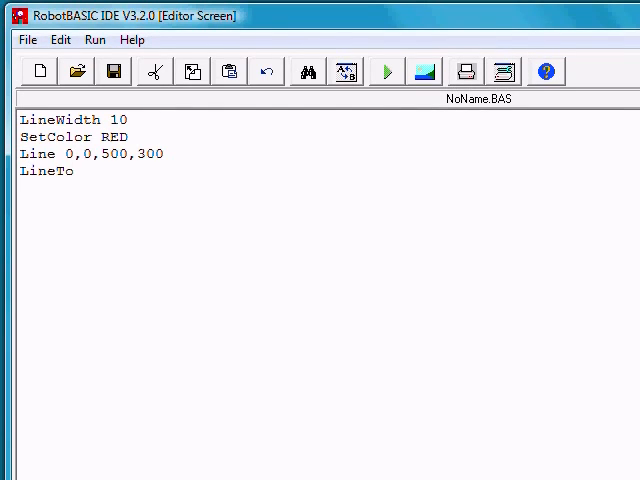
{"action": "left_click", "coordinate": [72, 172]}
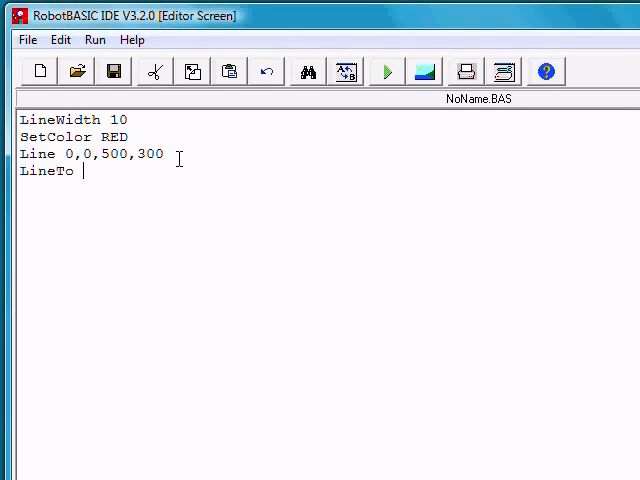
{"action": "type", "text": "300"}
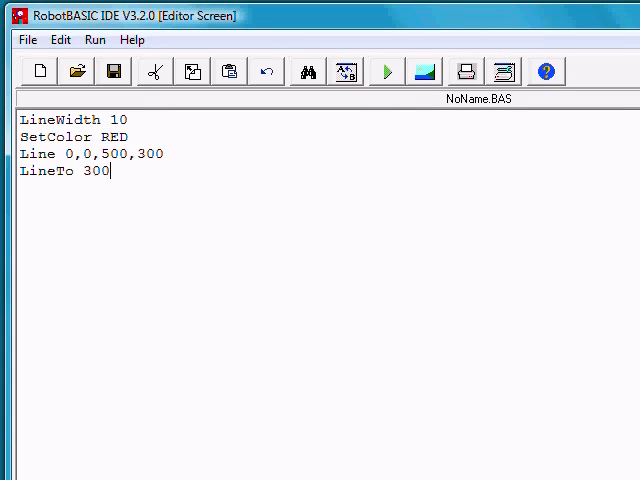
{"action": "type", "text": ","}
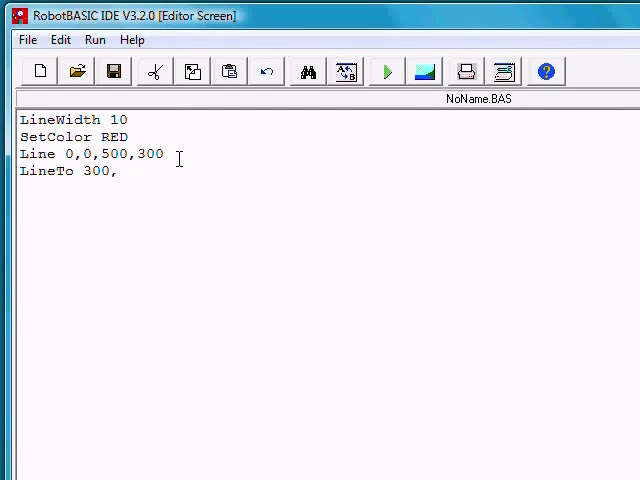
{"action": "type", "text": ",300"}
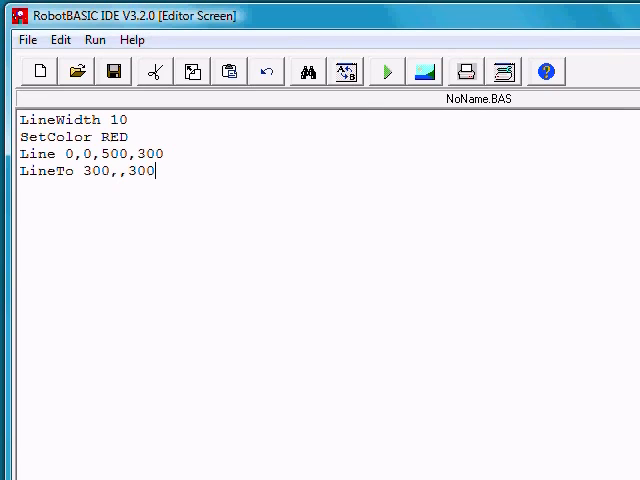
{"action": "key", "text": "BackSpace"}
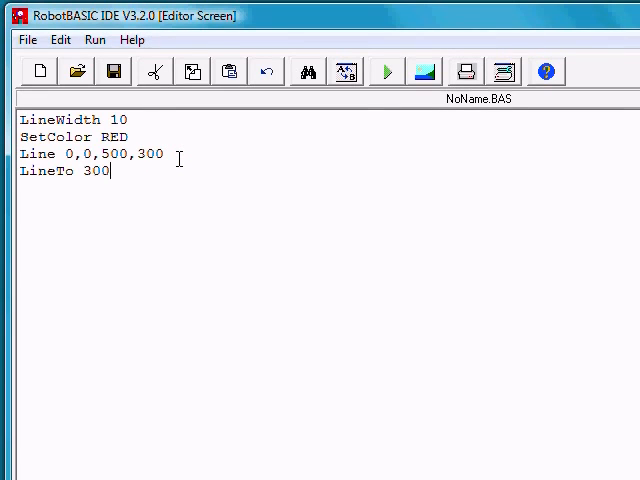
{"action": "type", "text": "."}
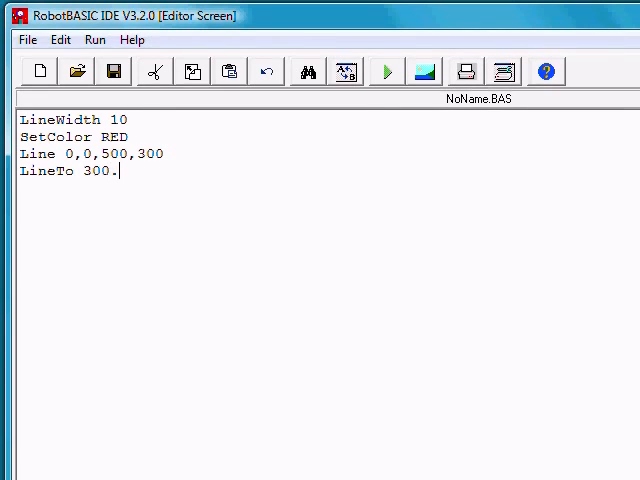
{"action": "type", "text": ","}
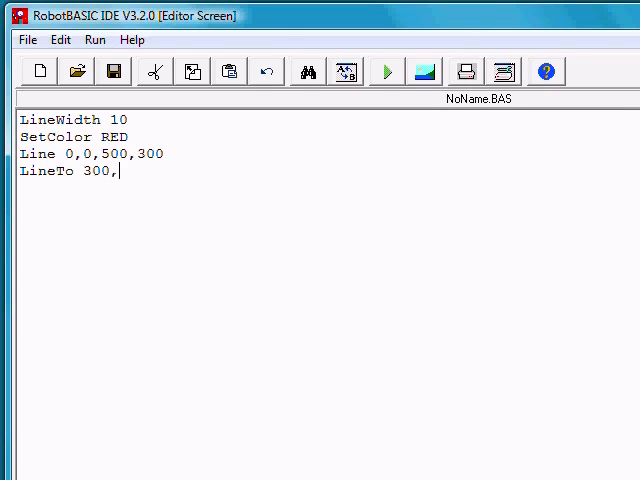
{"action": "type", "text": "300"}
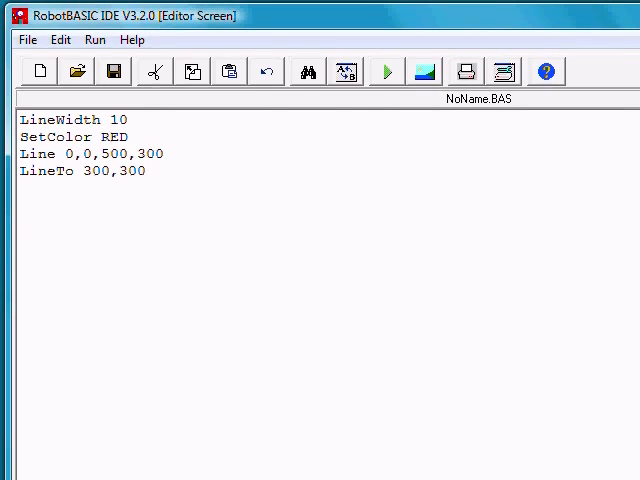
{"action": "mouse_move", "coordinate": [386, 72]}
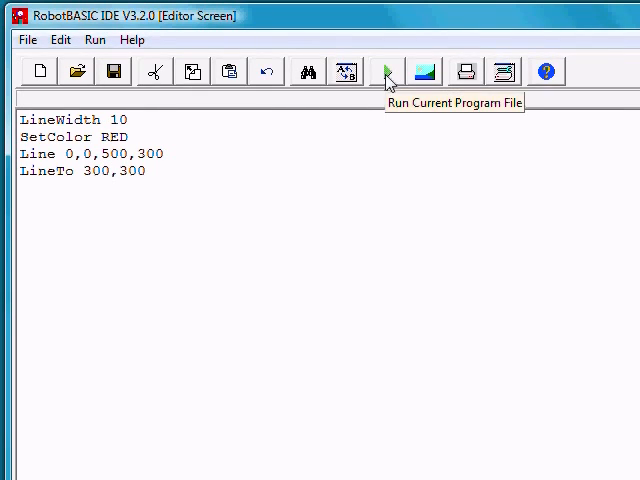
Run the program to see the horizontal segment joined to the red diagonal
{"action": "left_click", "coordinate": [386, 70]}
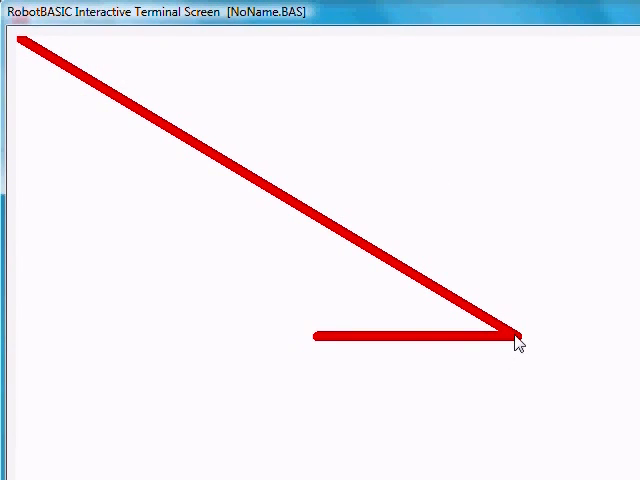
{"action": "mouse_move", "coordinate": [318, 344]}
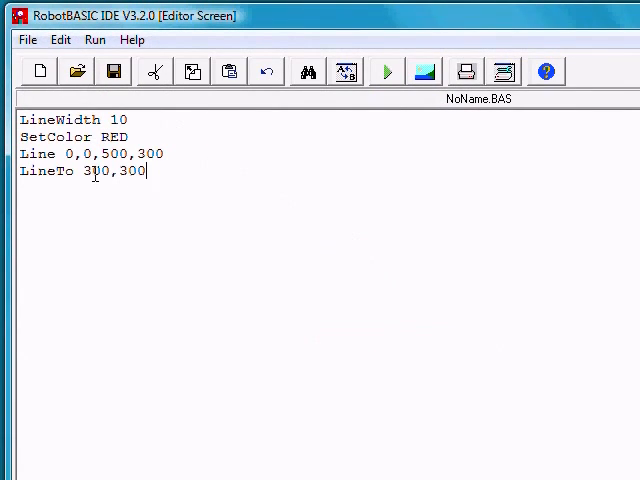
Change the LineTo target to 200,300 and run to see the longer horizontal segment
{"action": "left_click", "coordinate": [90, 172]}
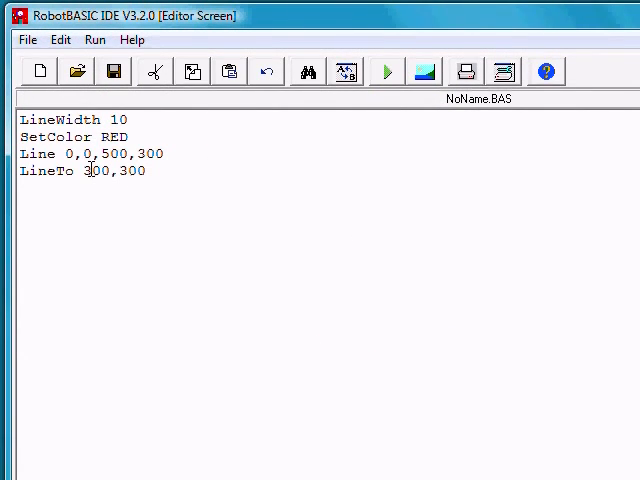
{"action": "type", "text": "2"}
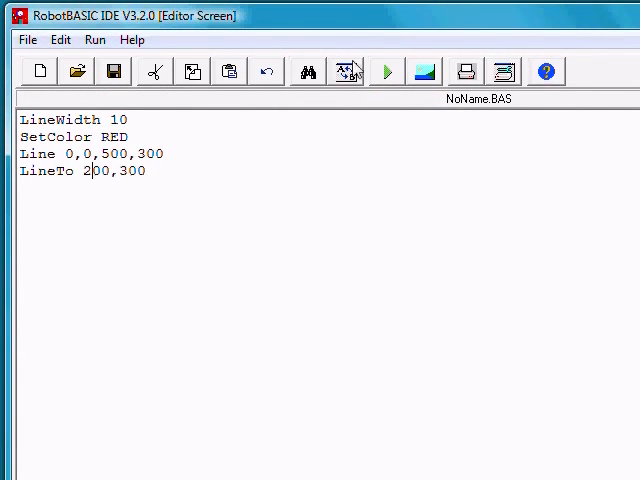
{"action": "left_click", "coordinate": [386, 72]}
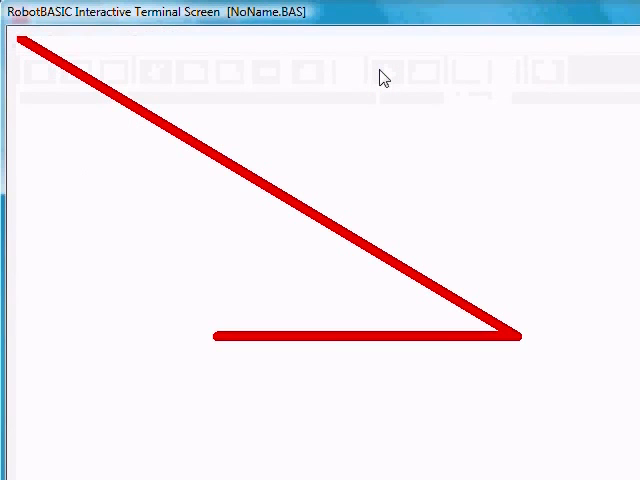